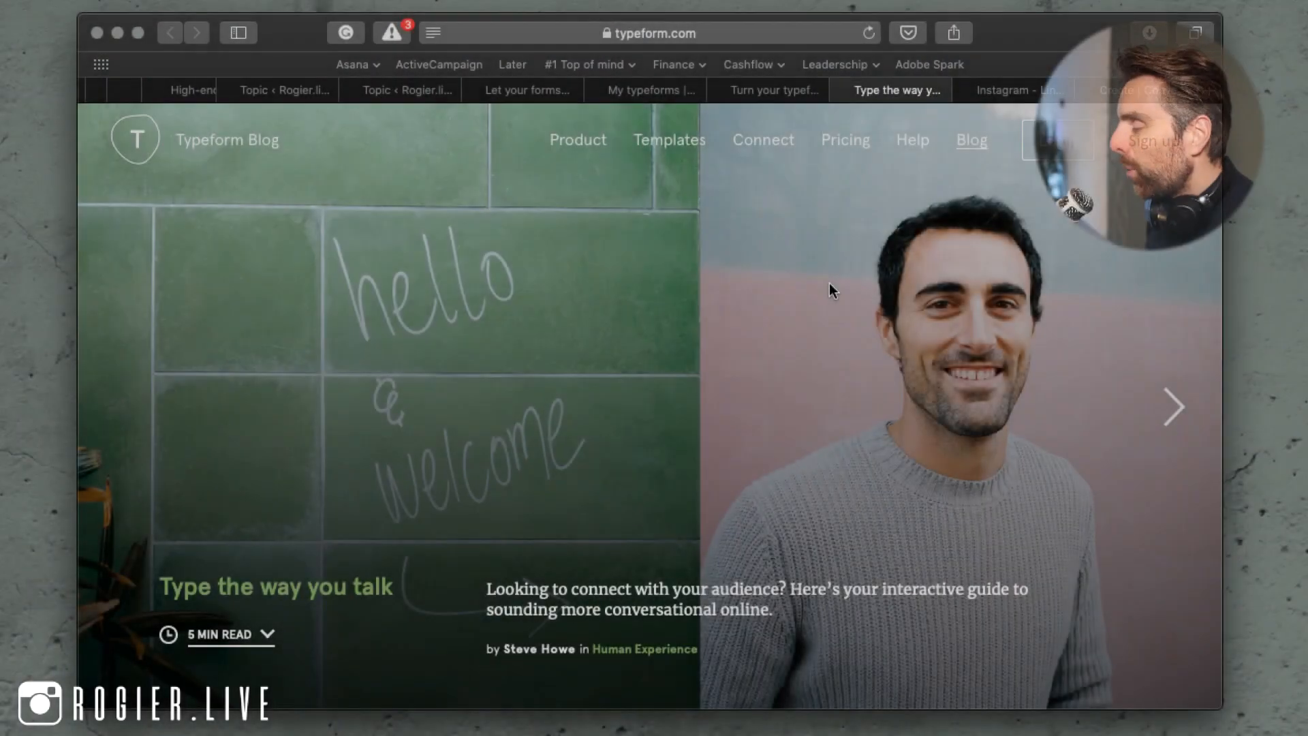
Reach the article's embedded conversation bot and greet it with the Hola option.
scroll("down", 3)
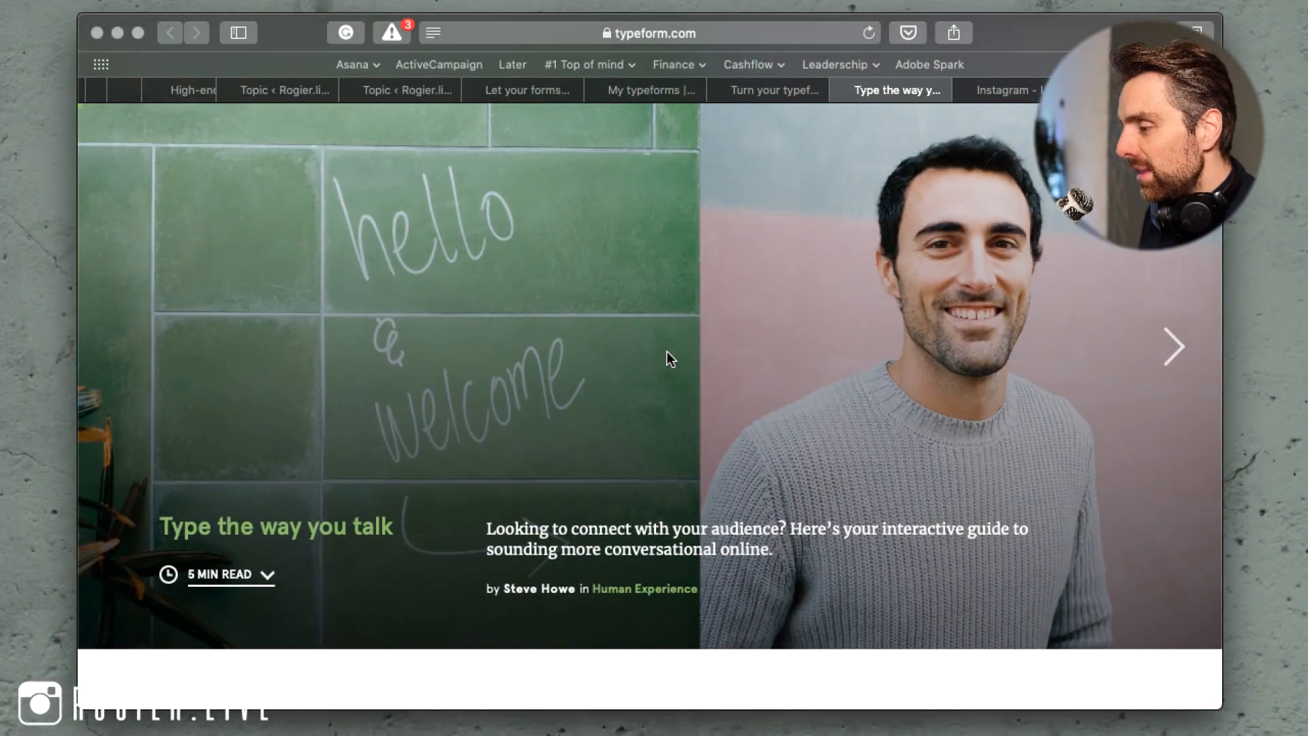
scroll("down", 3)
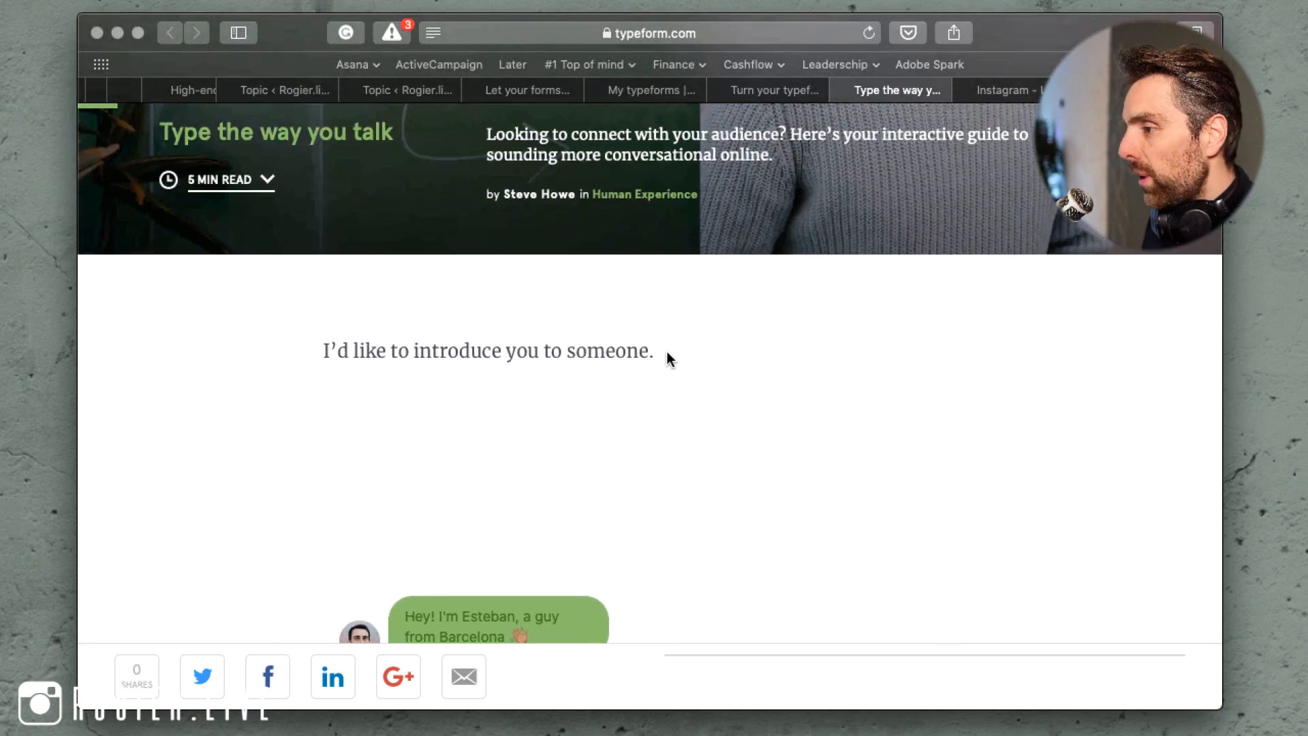
scroll("down", 3)
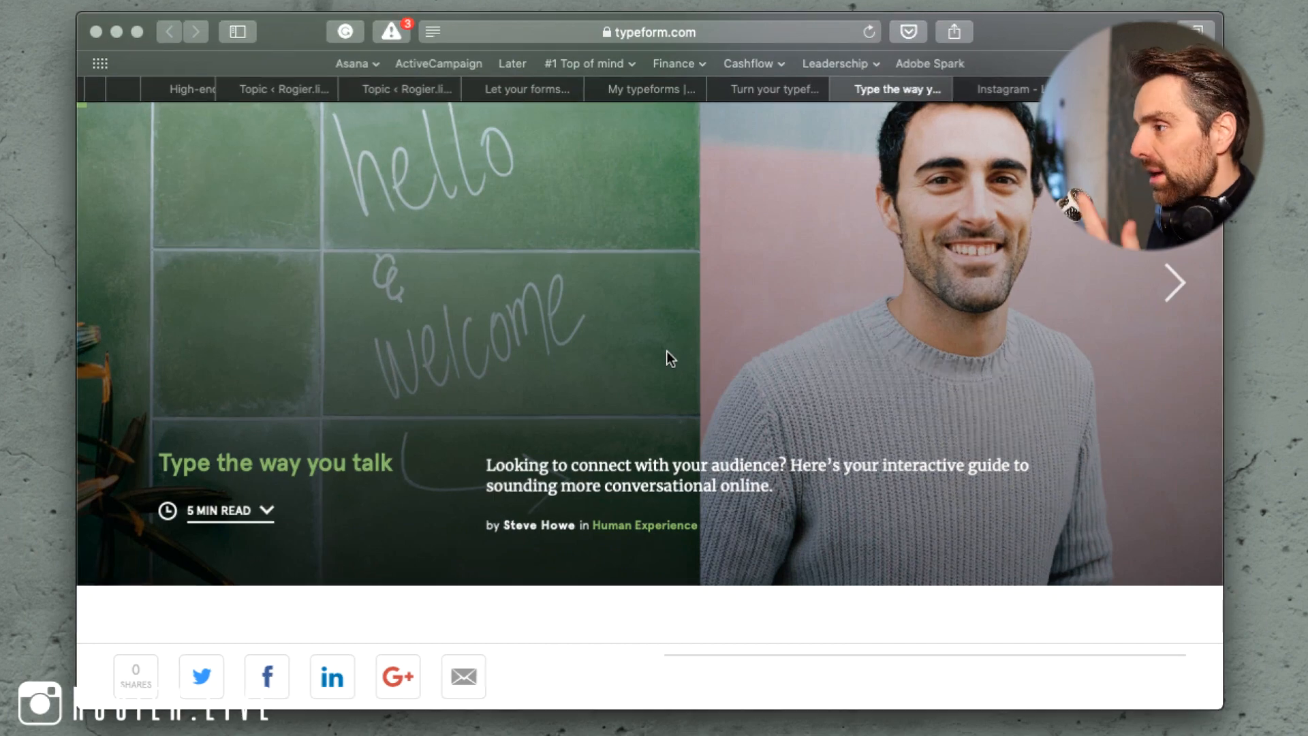
scroll("down", 3)
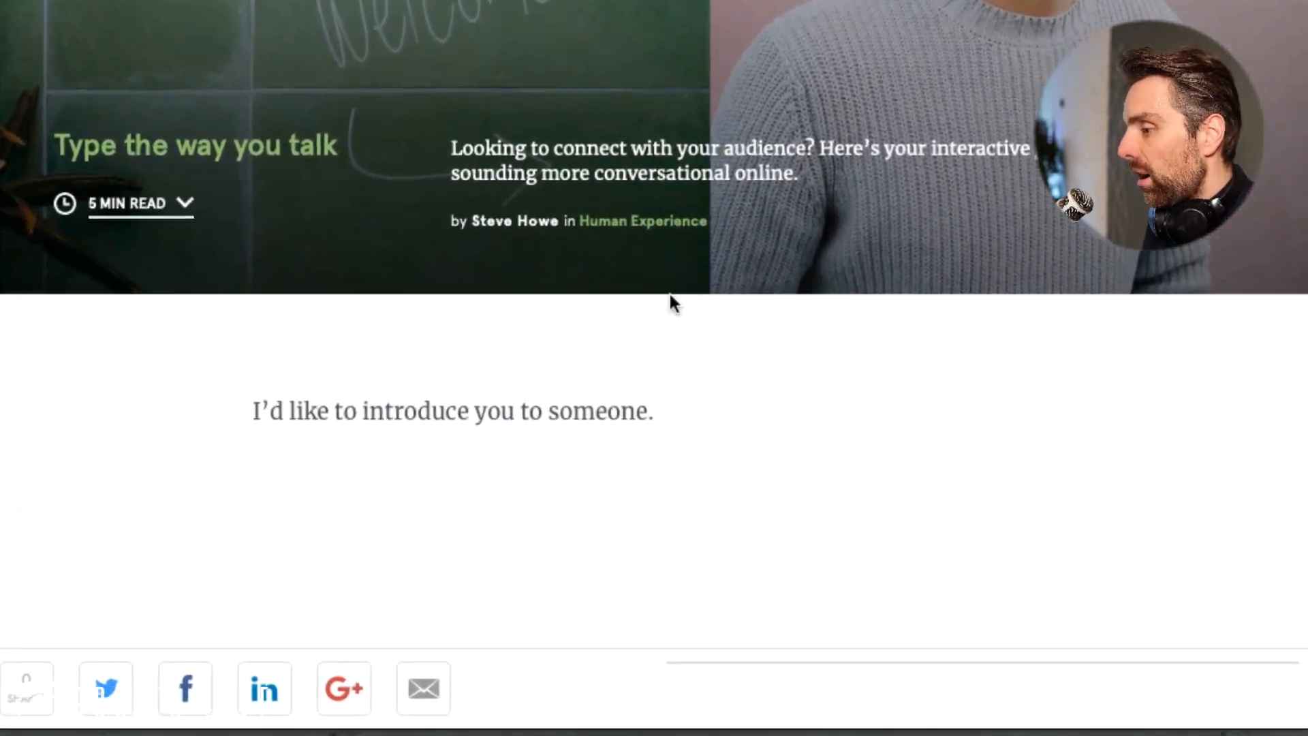
scroll("down", 3)
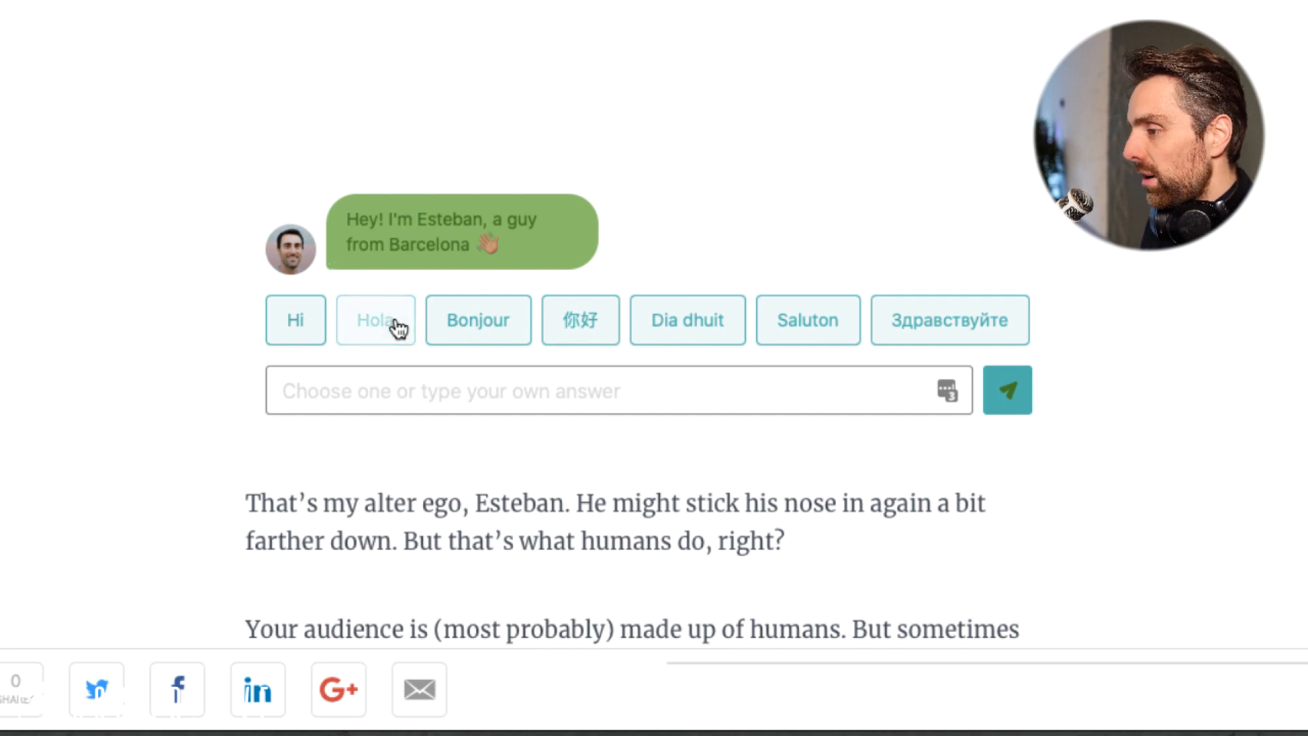
left_click(376, 319)
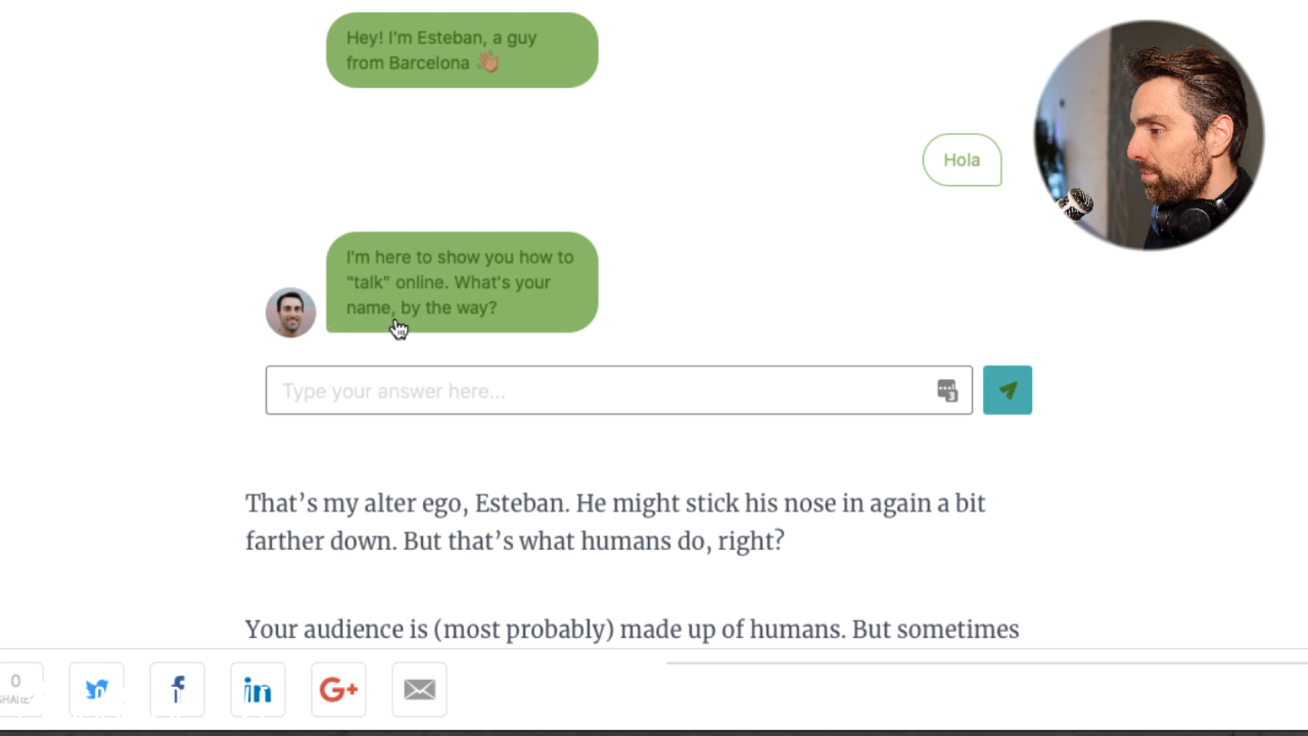
Reply to the interest question with 'I've been to Spain' until the bot answers with a GIF.
scroll("down", 3)
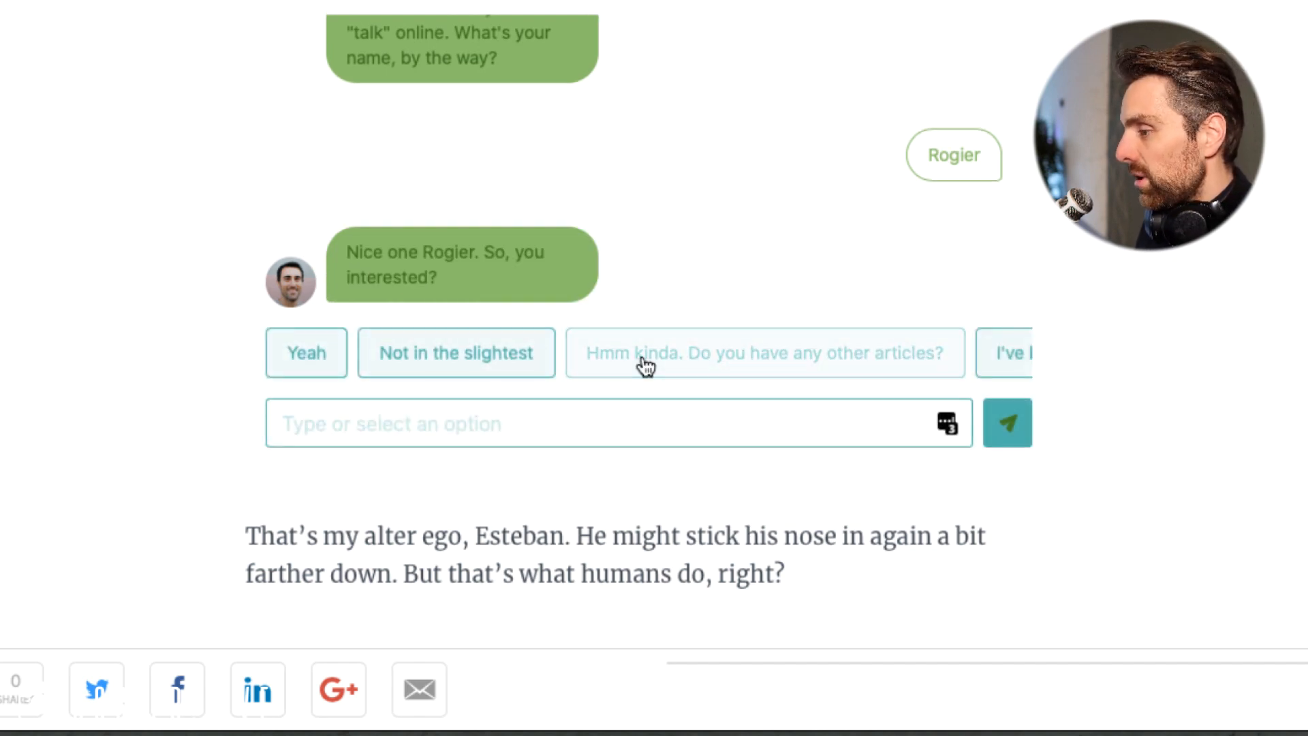
left_click(1010, 353)
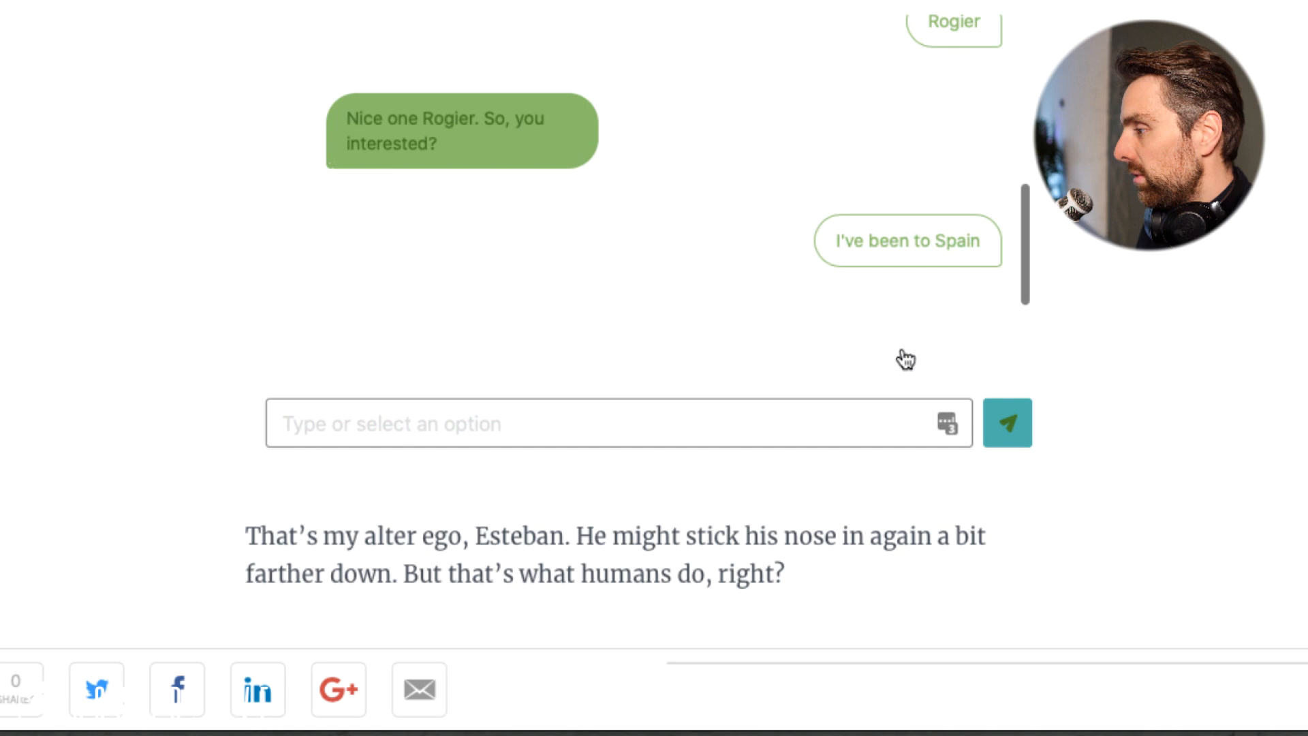
left_click(1005, 422)
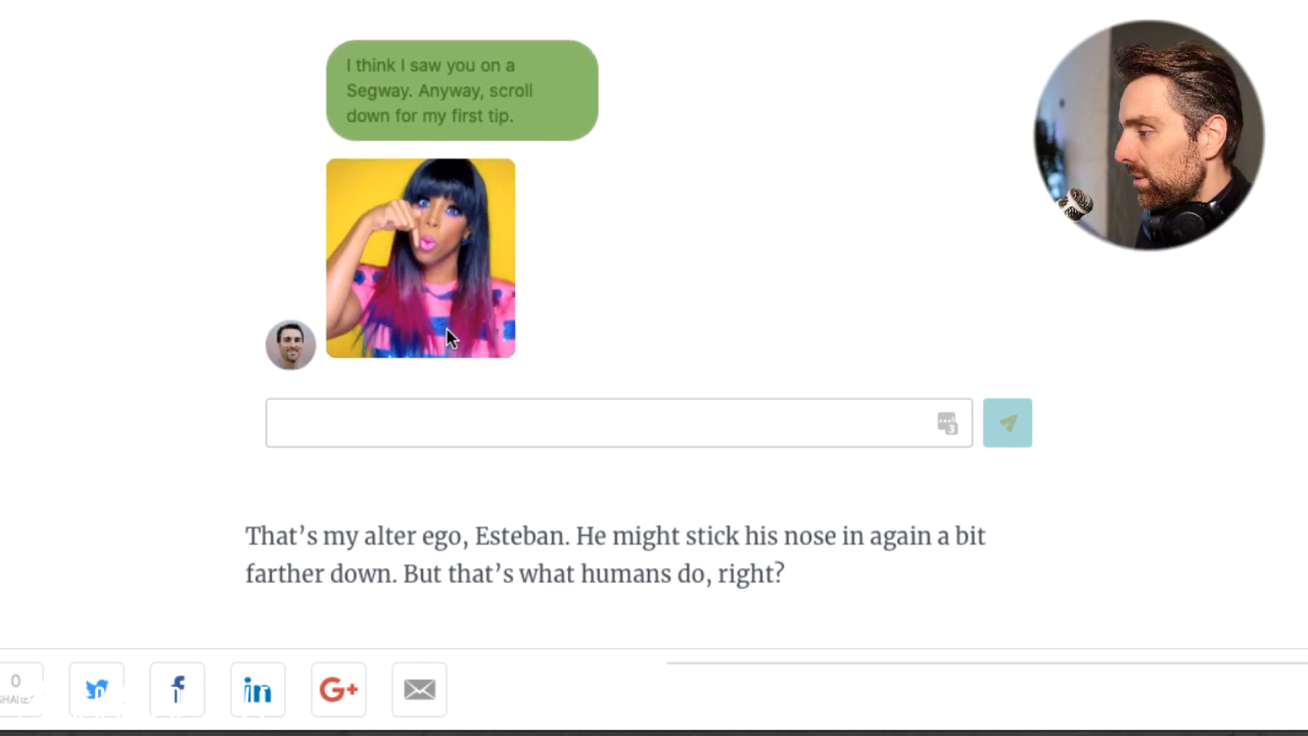
scroll("down", 3)
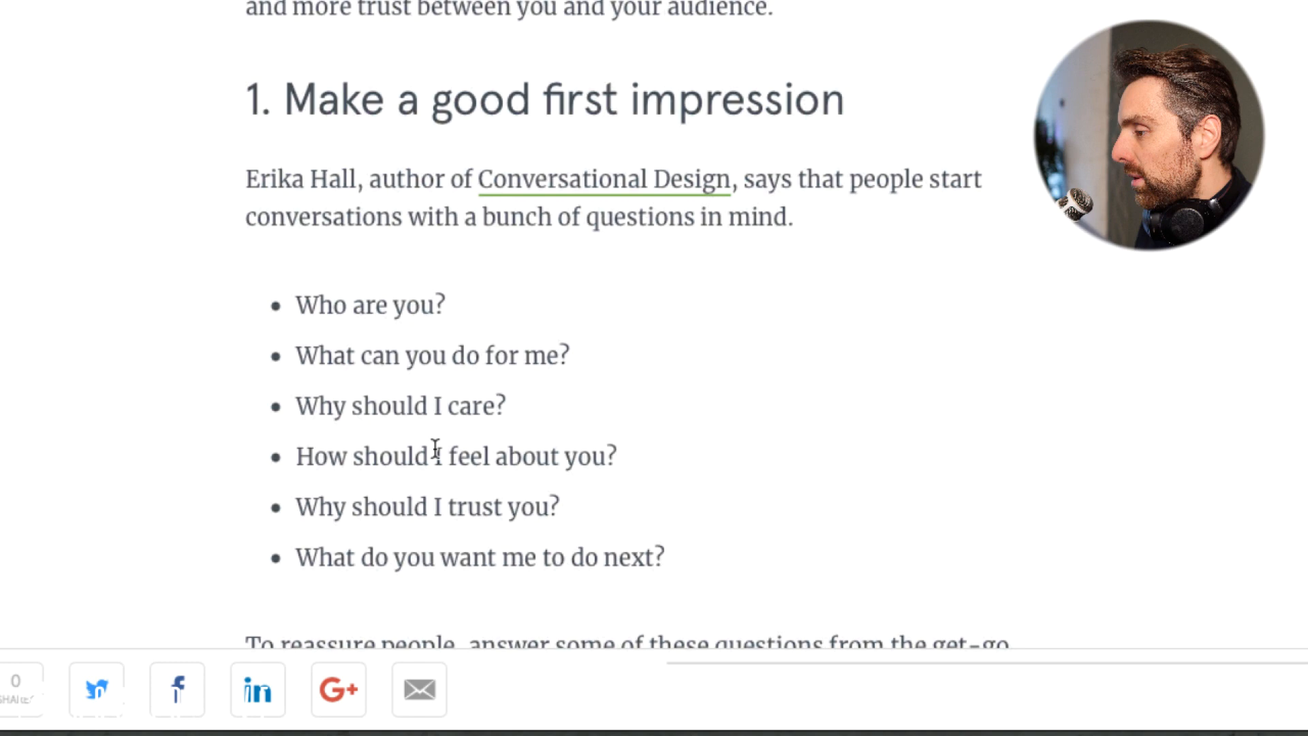
scroll("down", 3)
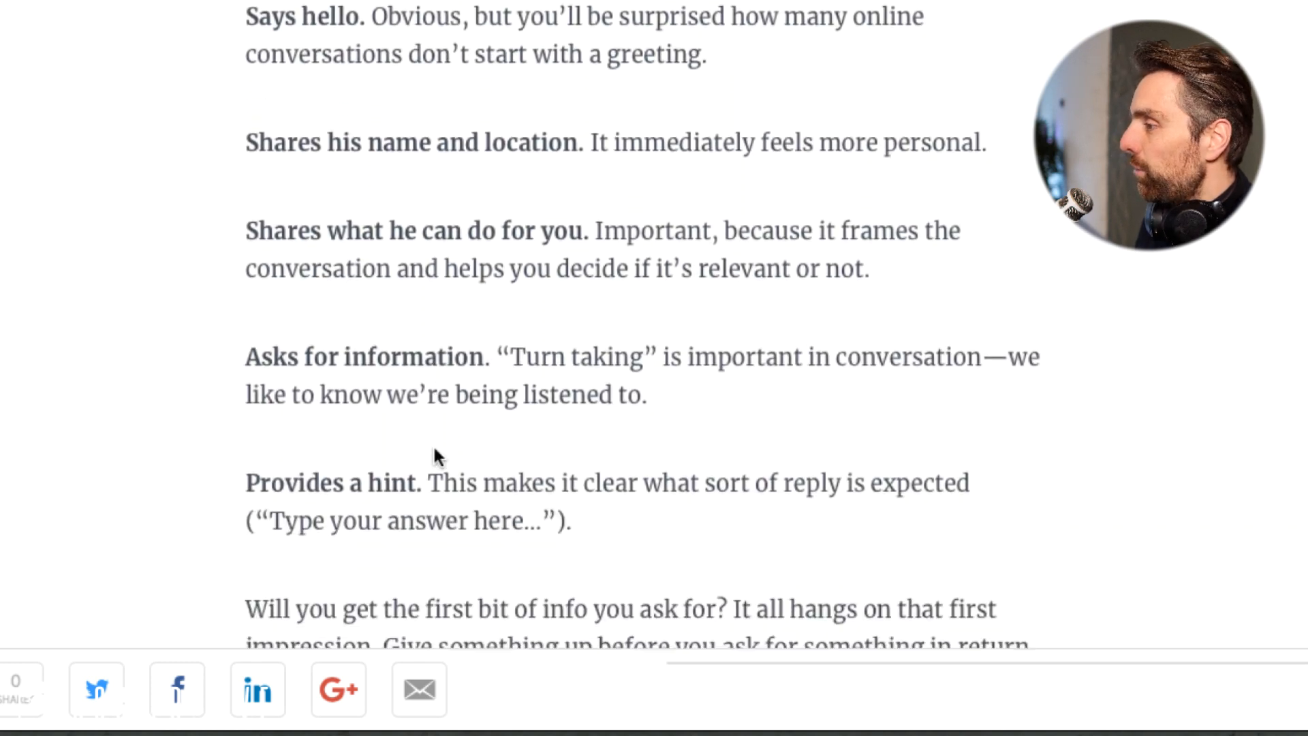
scroll("down", 3)
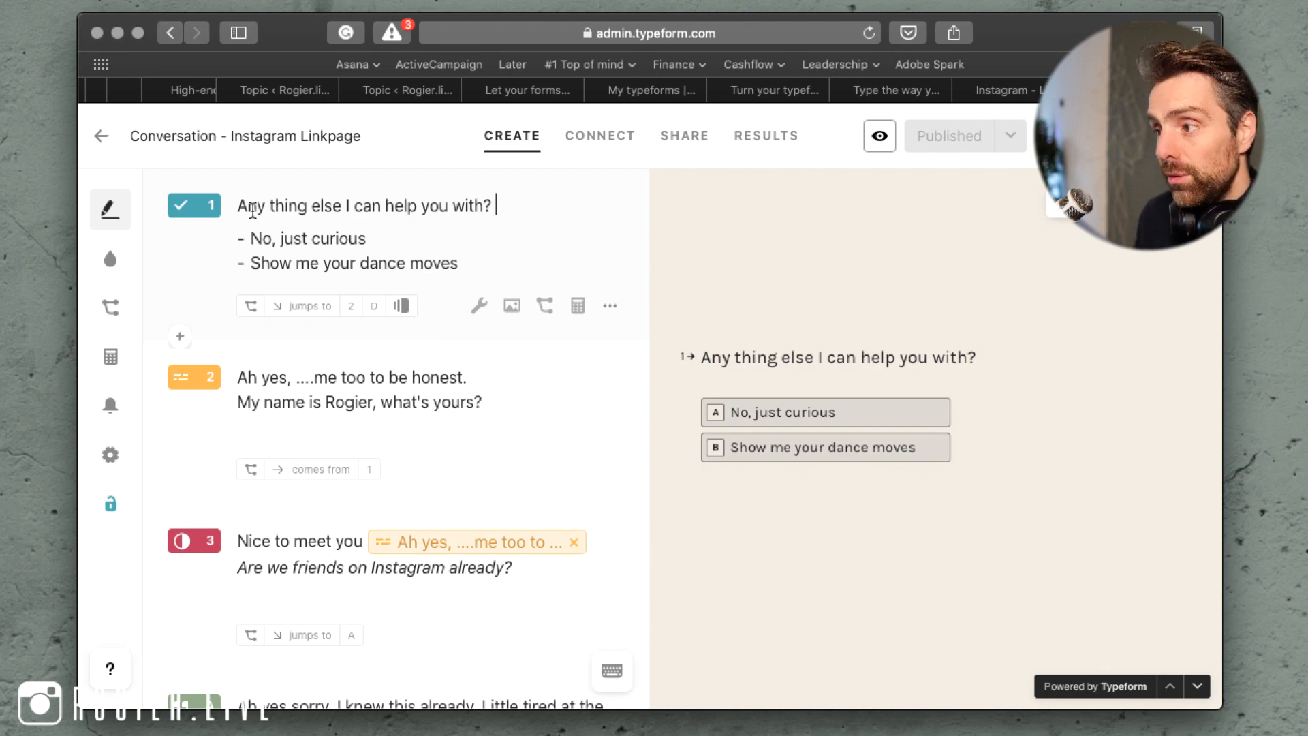
mouse_move(748, 411)
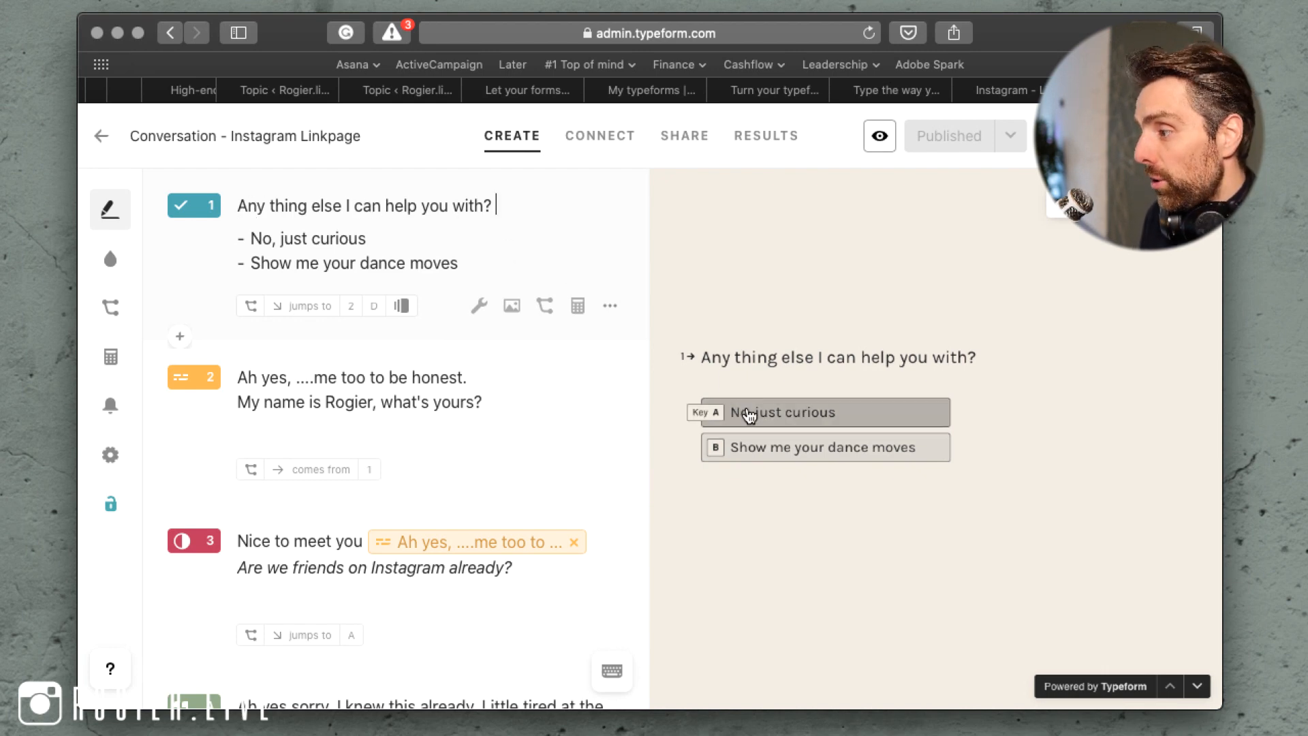
mouse_move(848, 465)
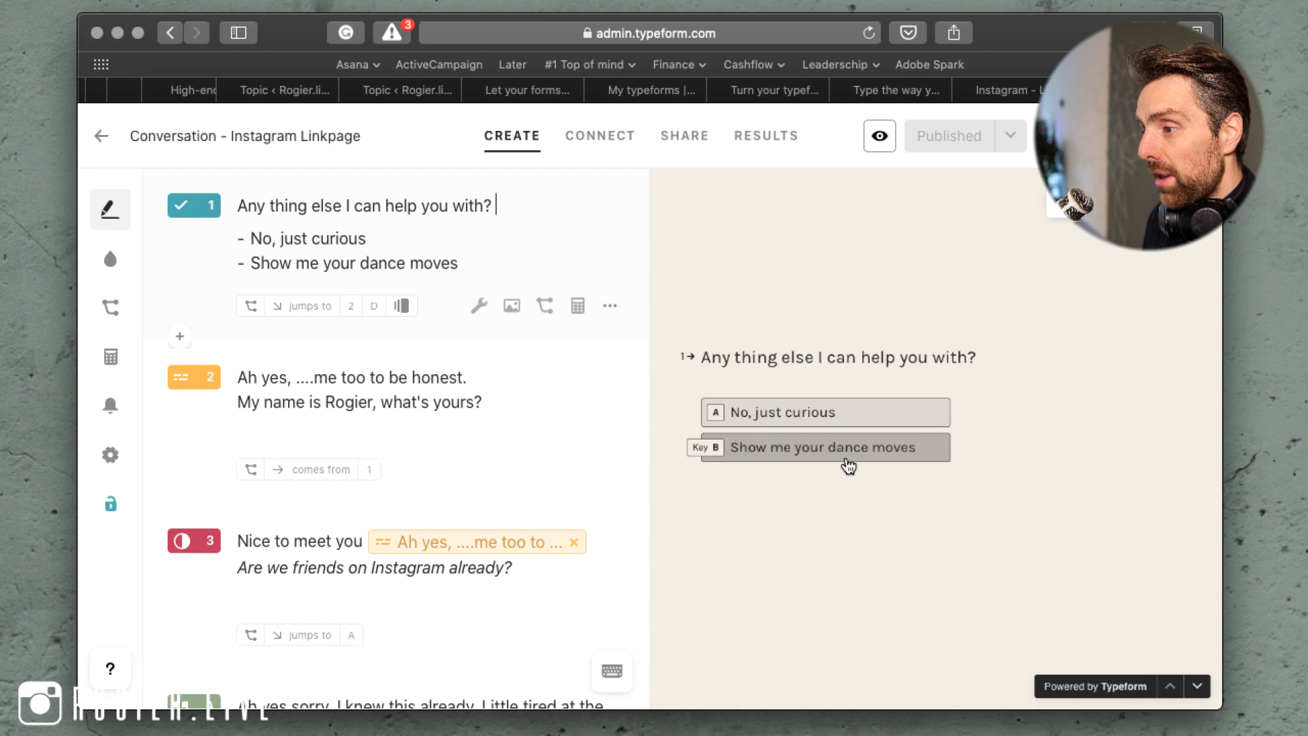
mouse_move(109, 307)
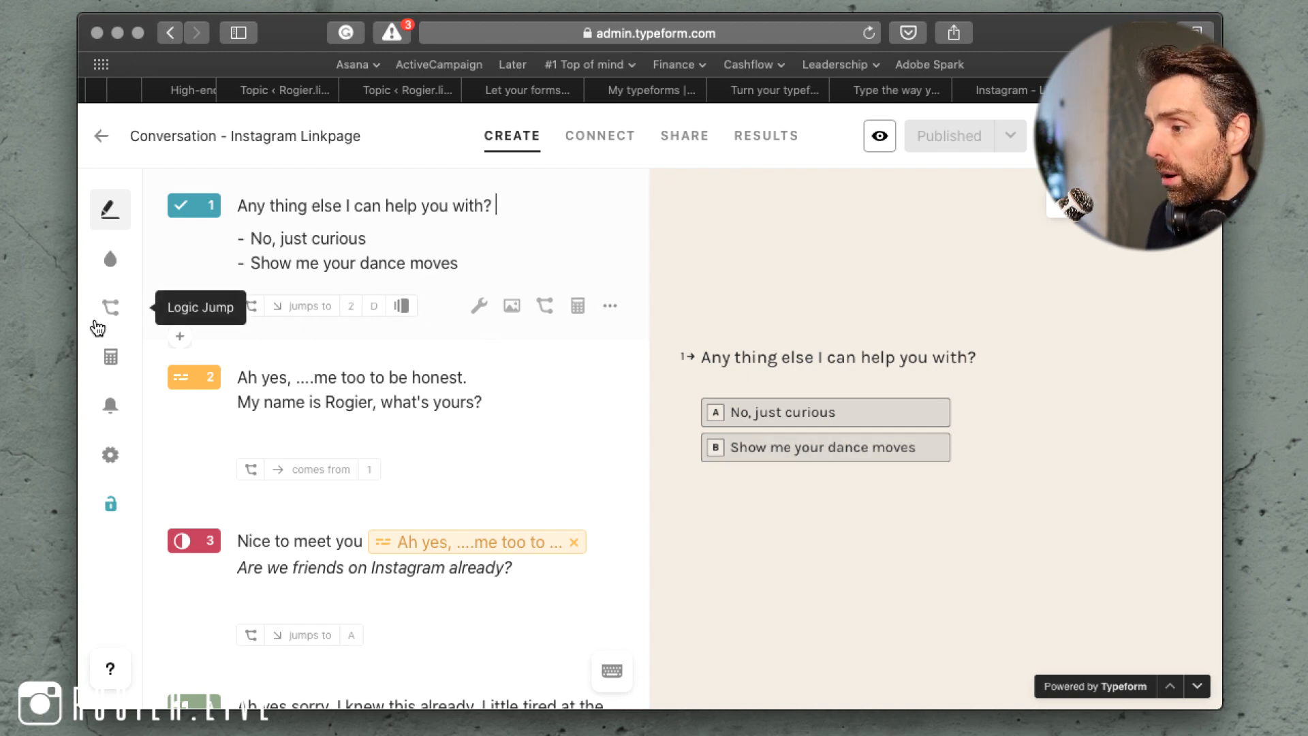
mouse_move(110, 325)
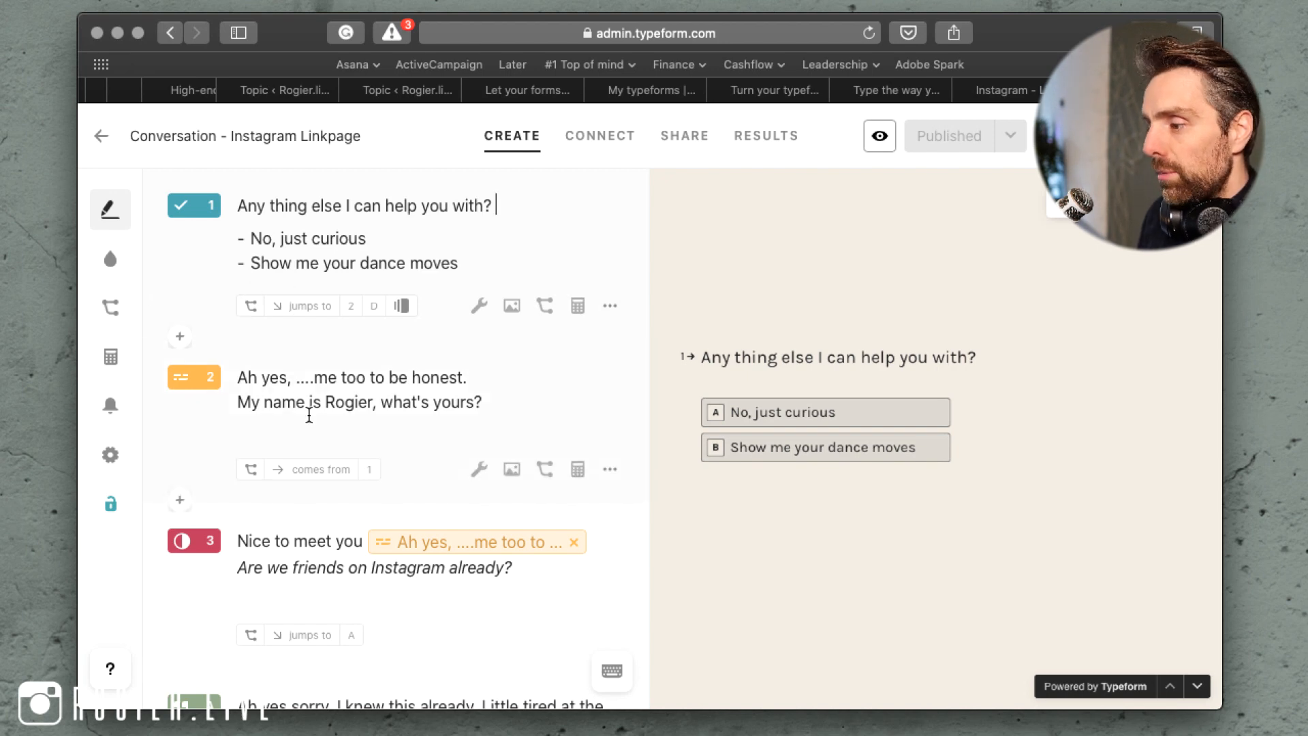
scroll("down", 3)
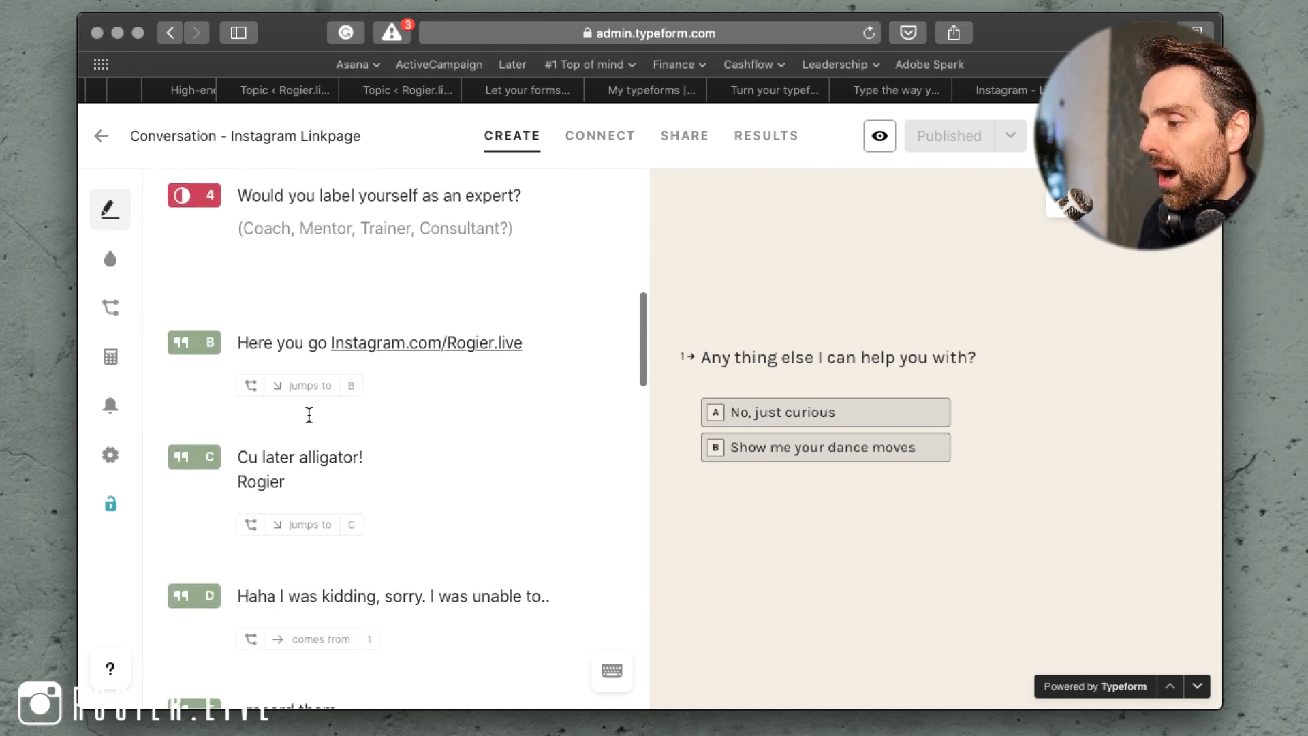
scroll("down", 3)
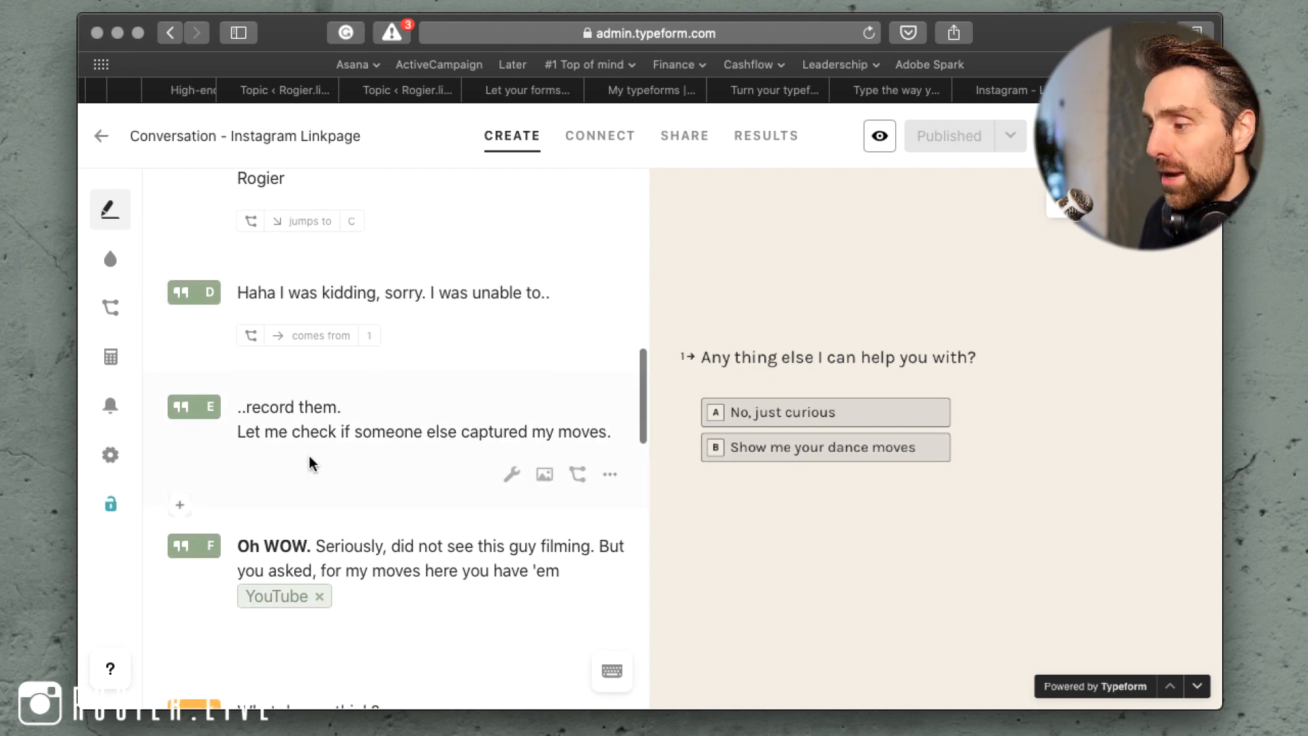
mouse_move(202, 347)
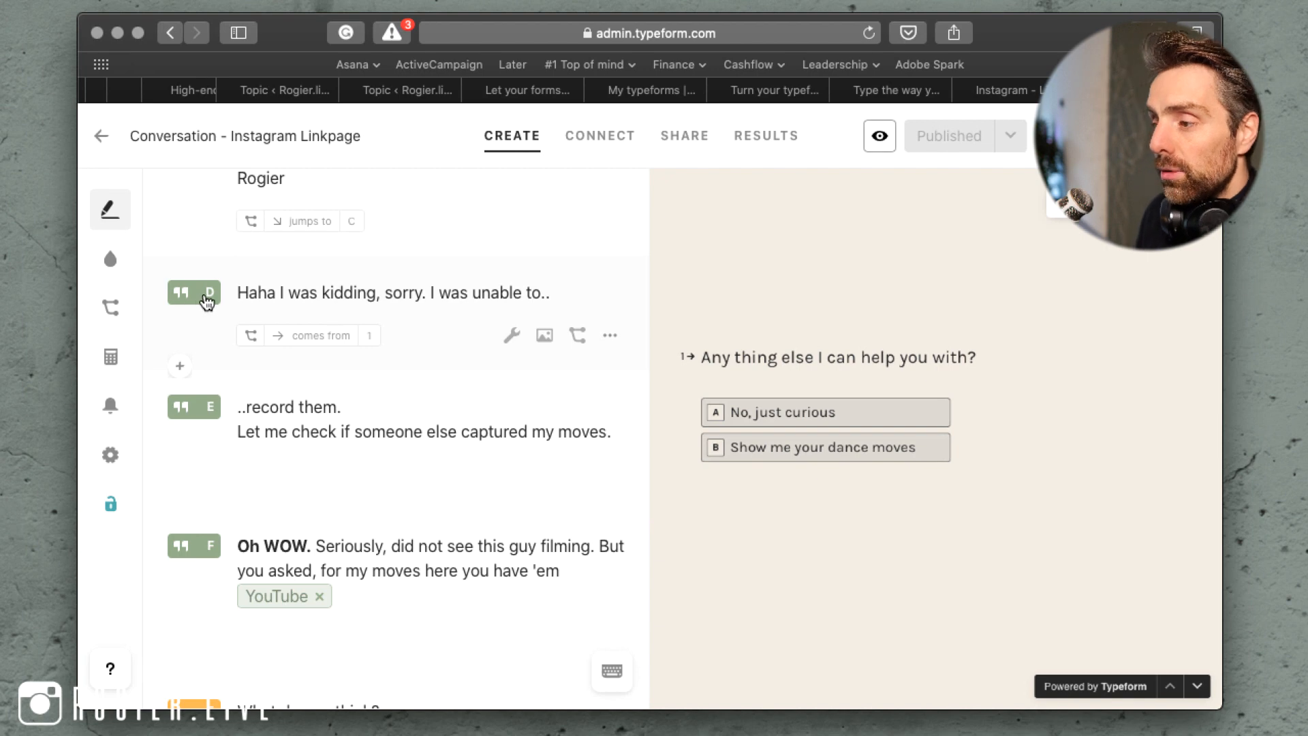
mouse_move(251, 291)
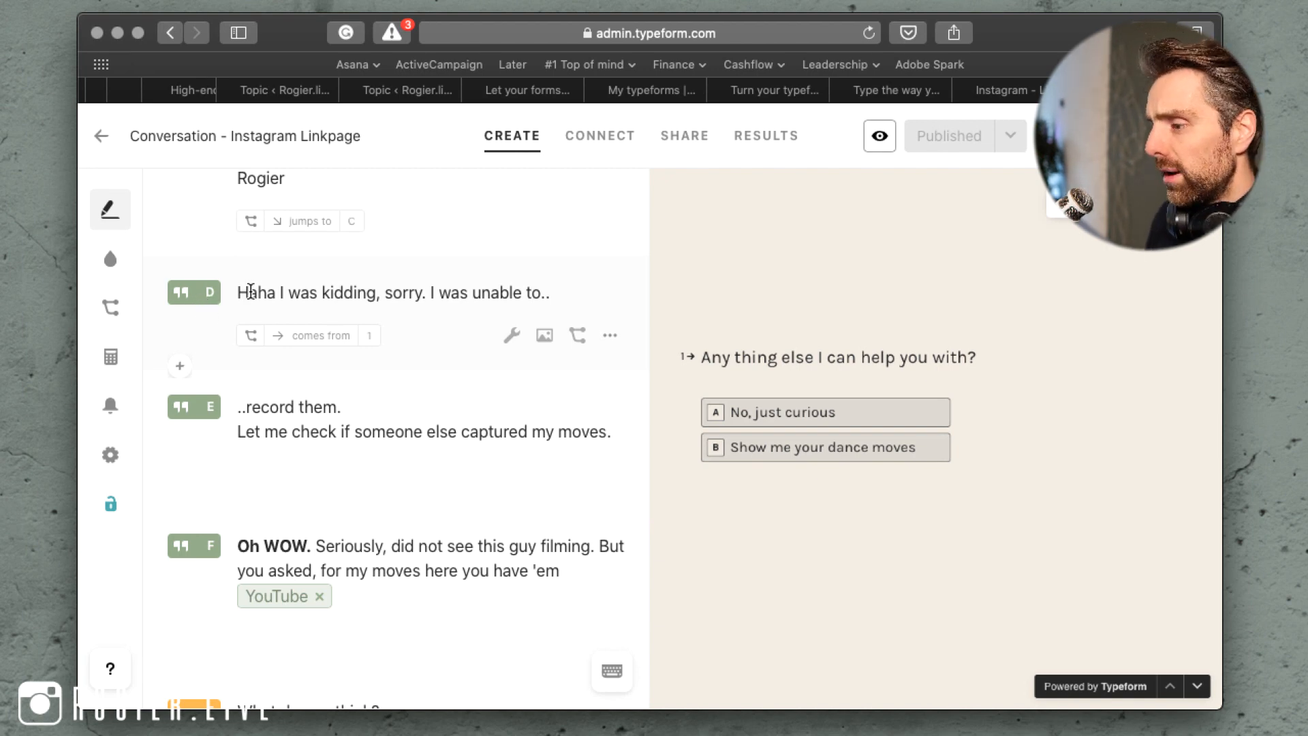
scroll("down", 3)
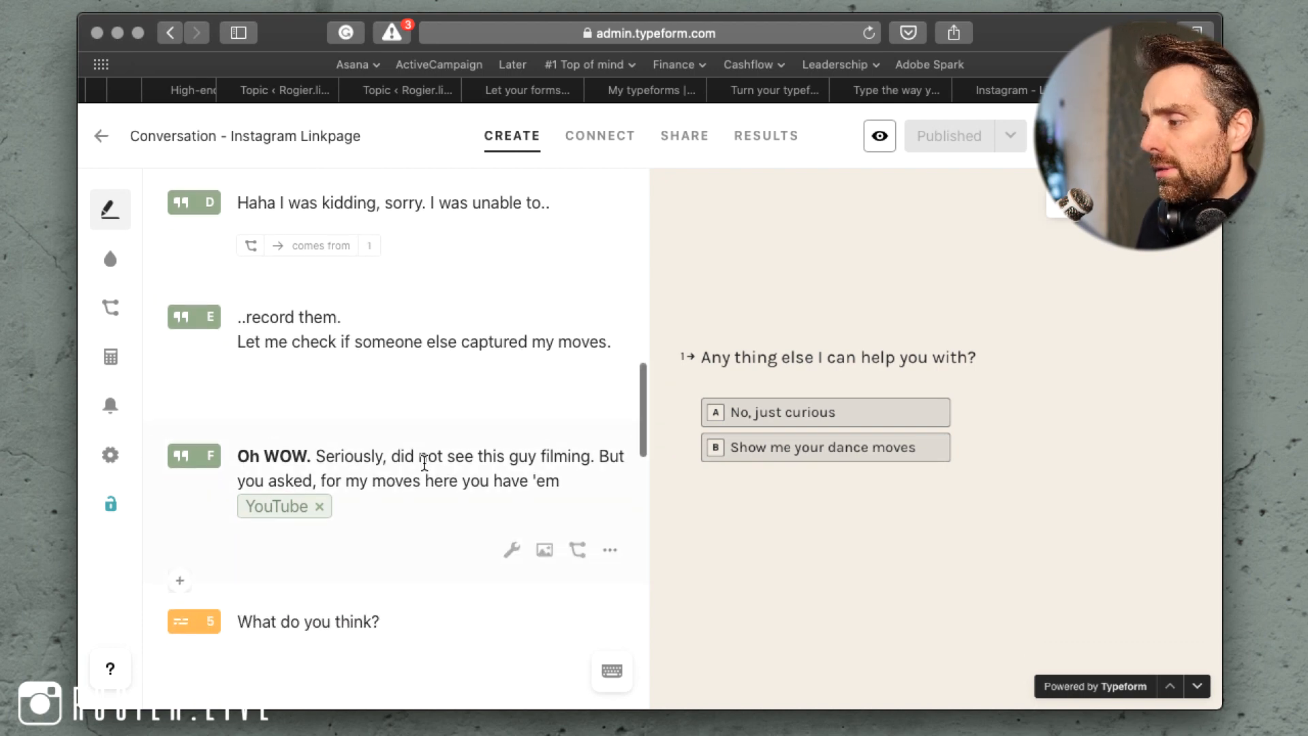
scroll("down", 3)
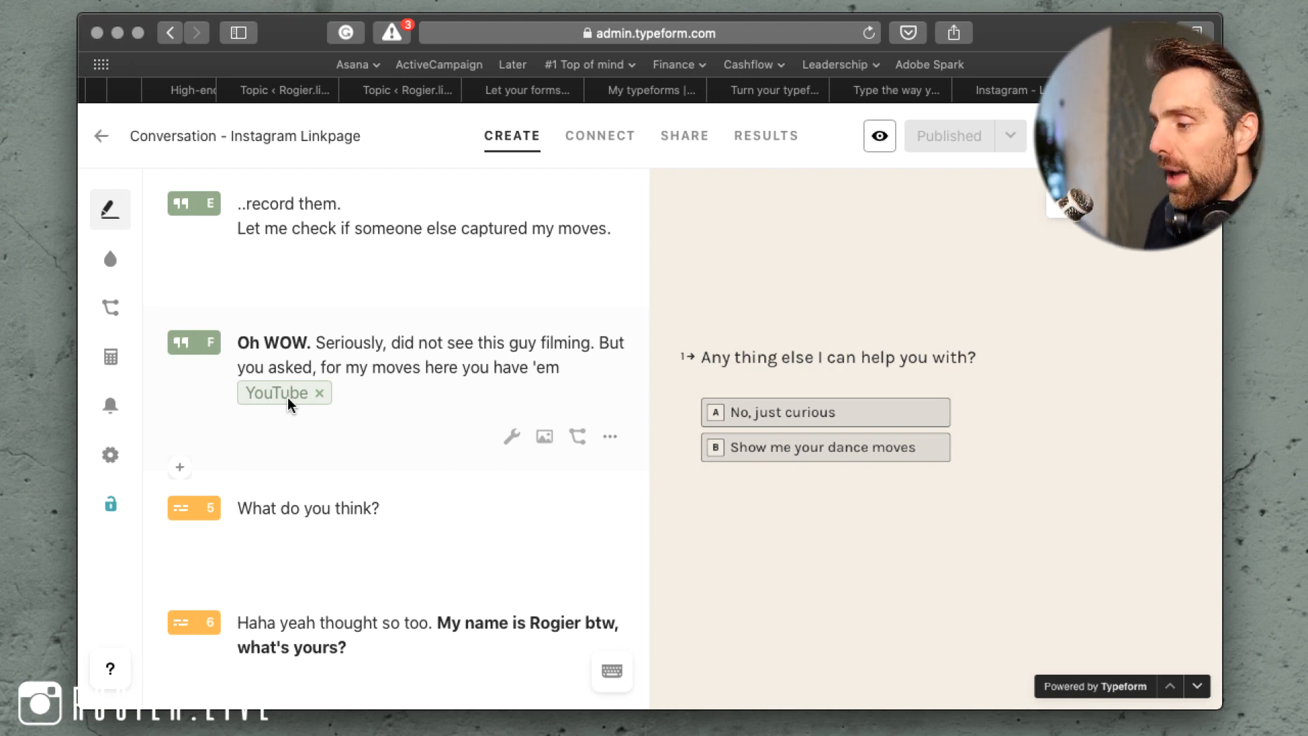
scroll("down", 3)
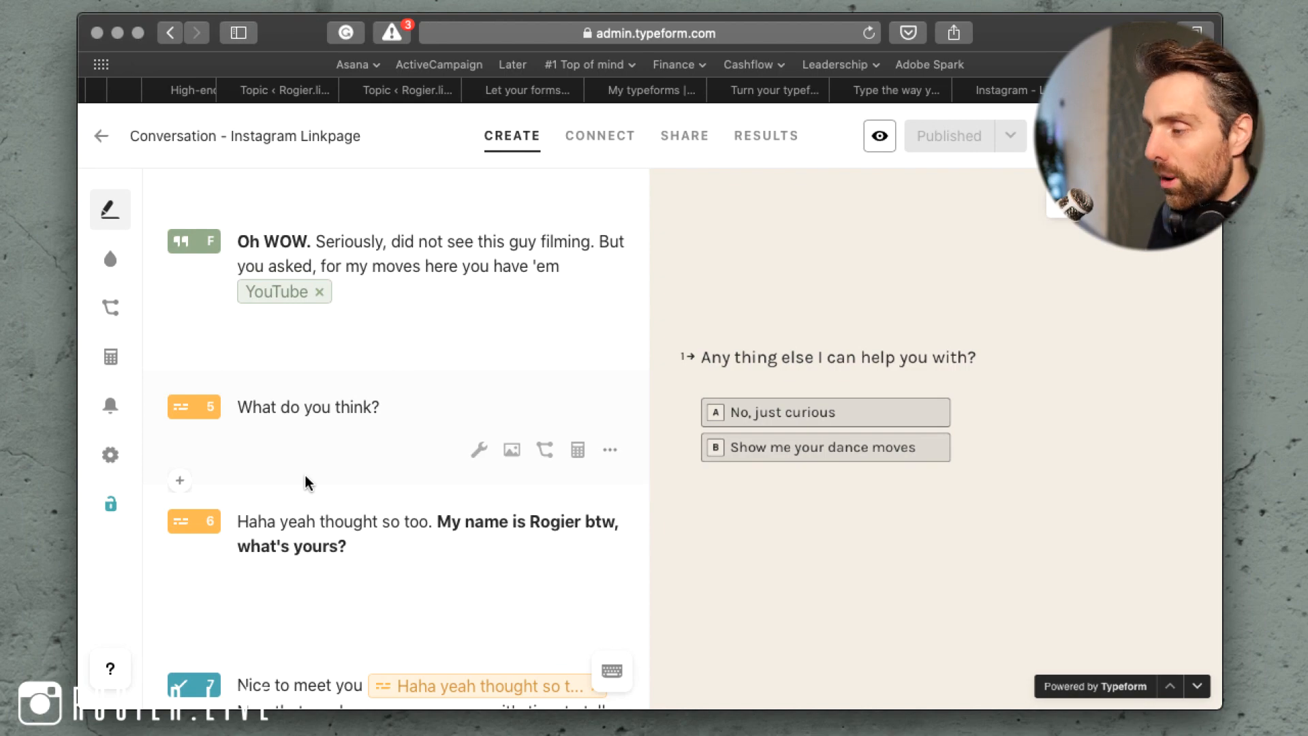
scroll("down", 3)
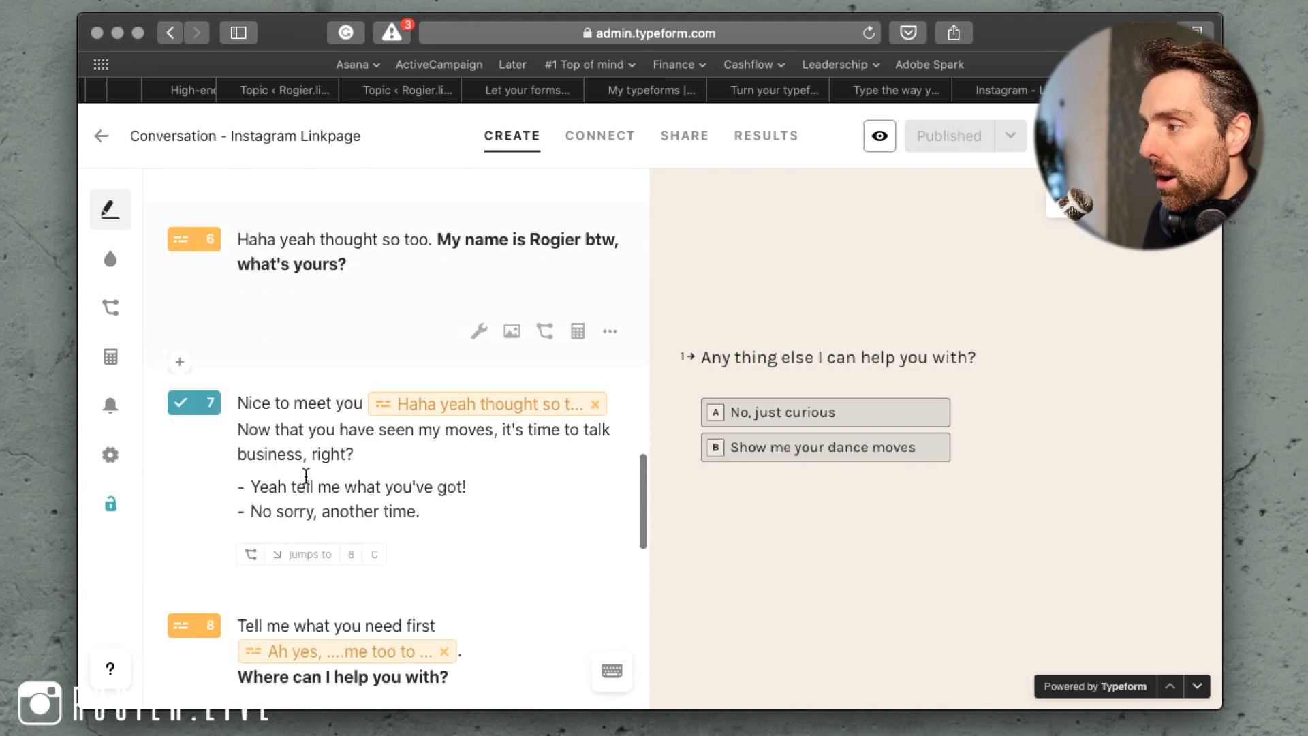
scroll("down", 3)
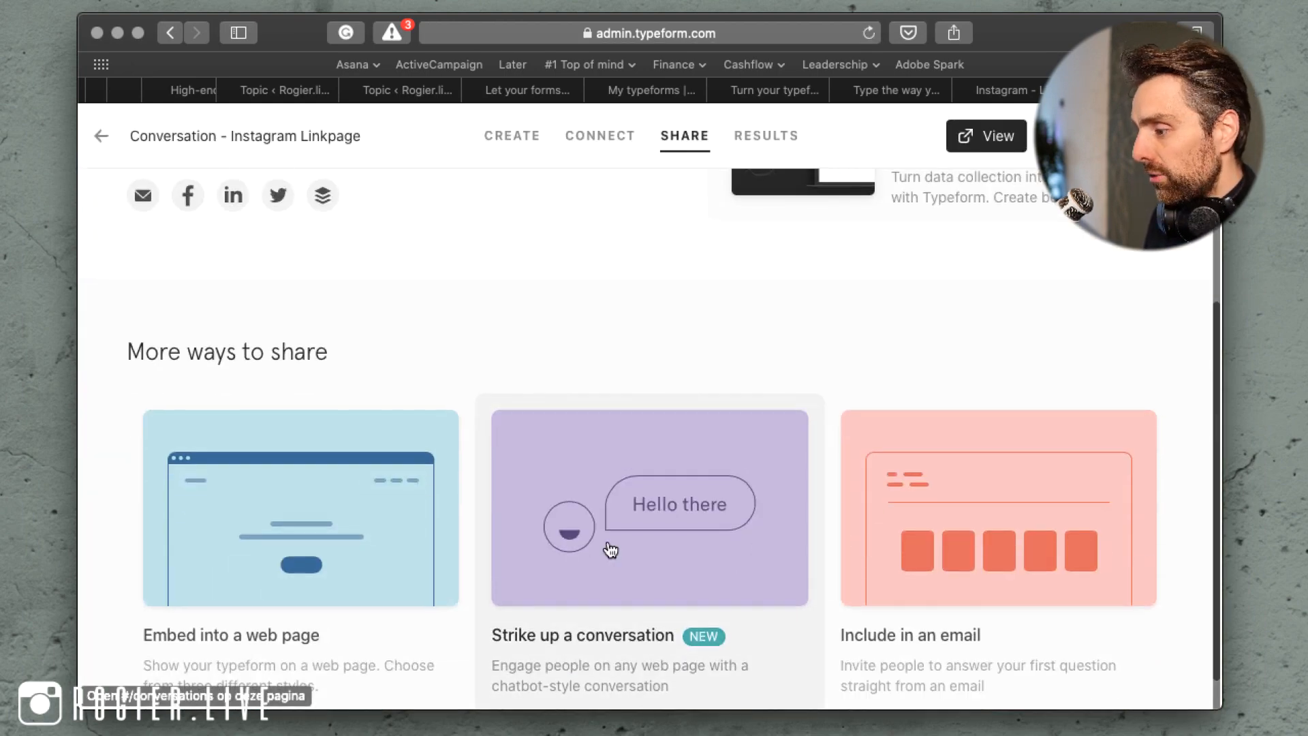
Share the conversation as a chat button instead of the inline page embed.
left_click(648, 507)
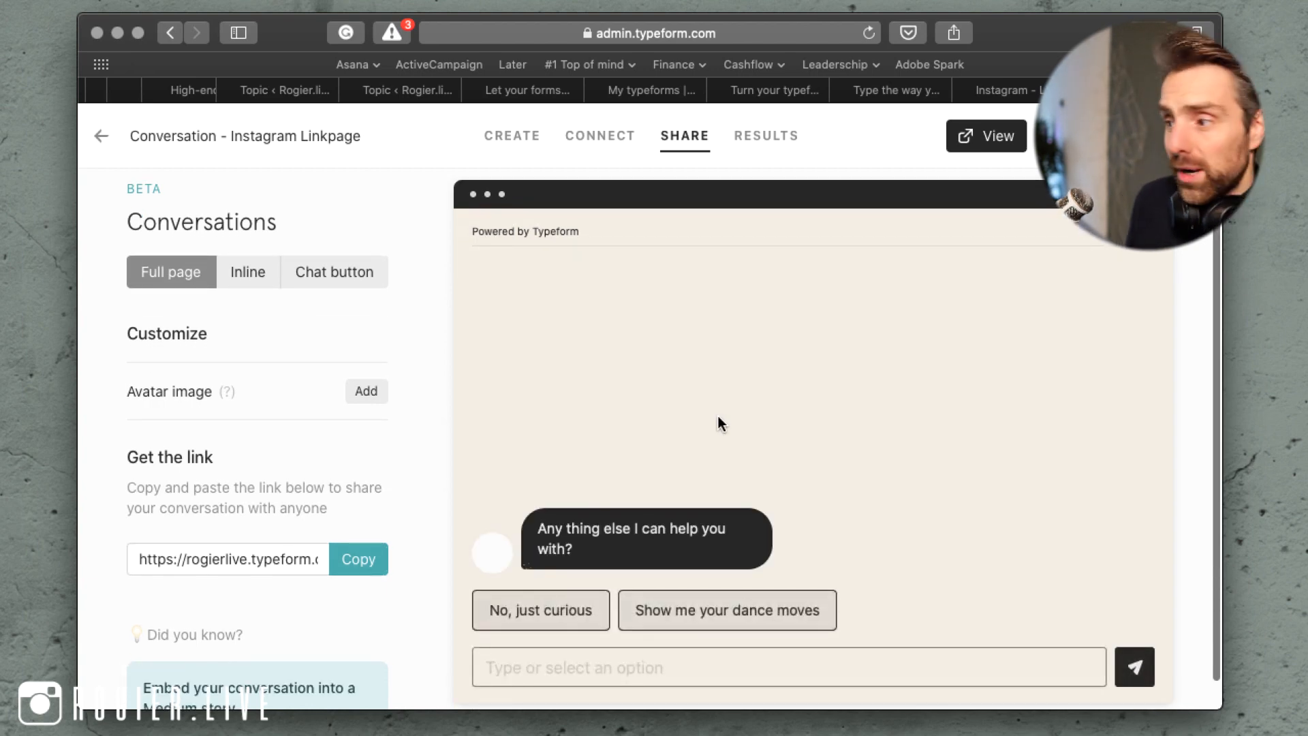
left_click(248, 271)
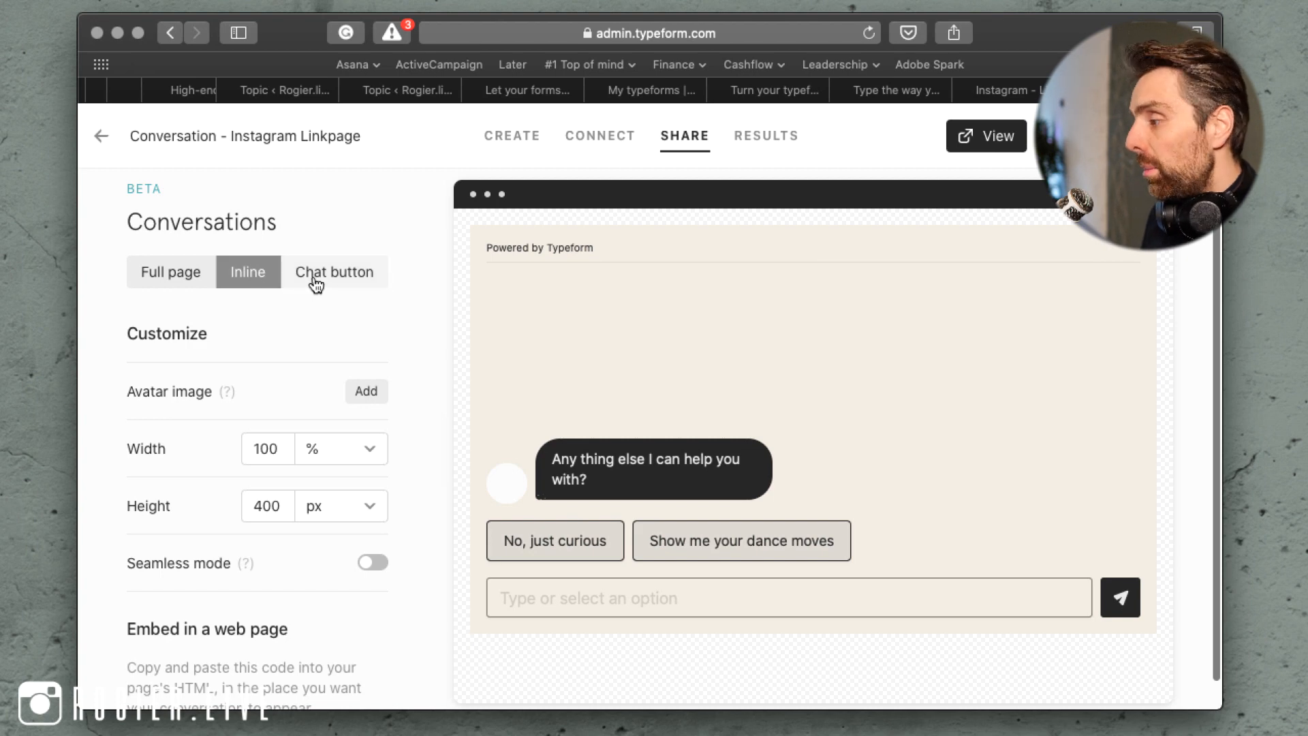
left_click(334, 271)
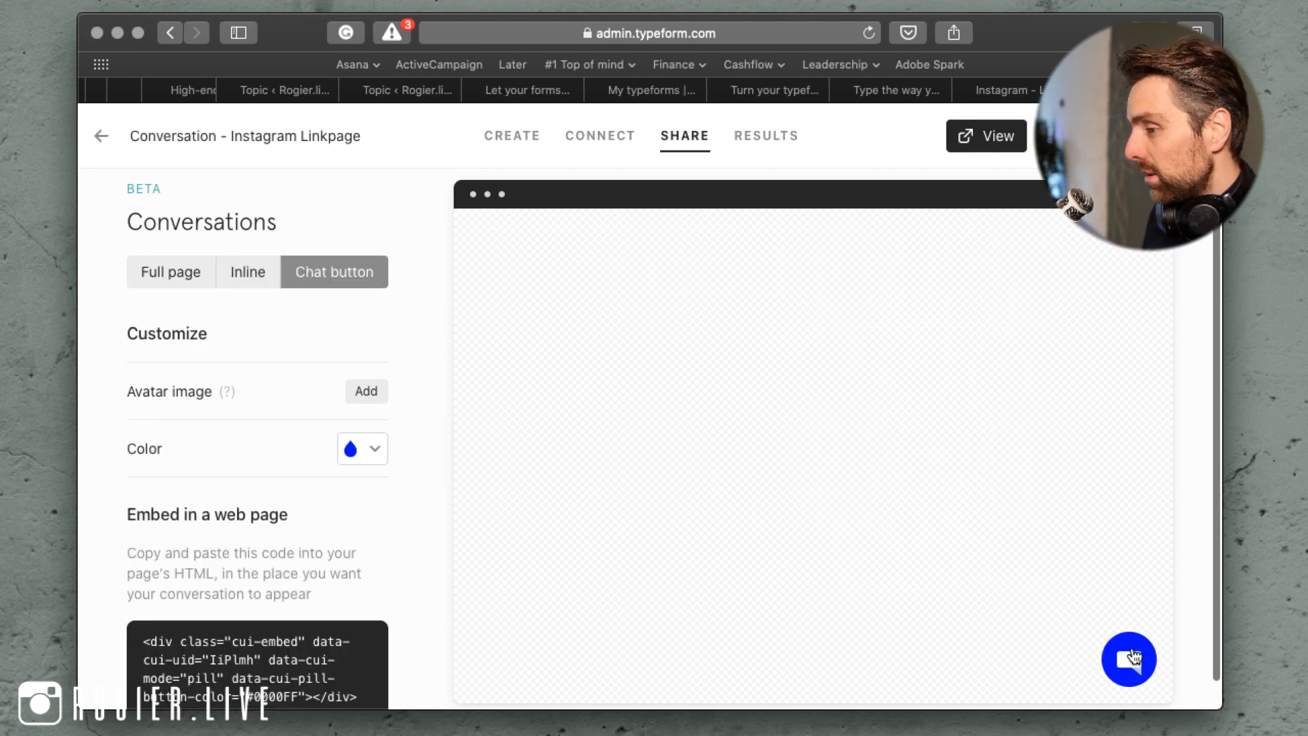
Colour the chat button sage green #94AE89 and show the chat in the preview.
left_click(375, 449)
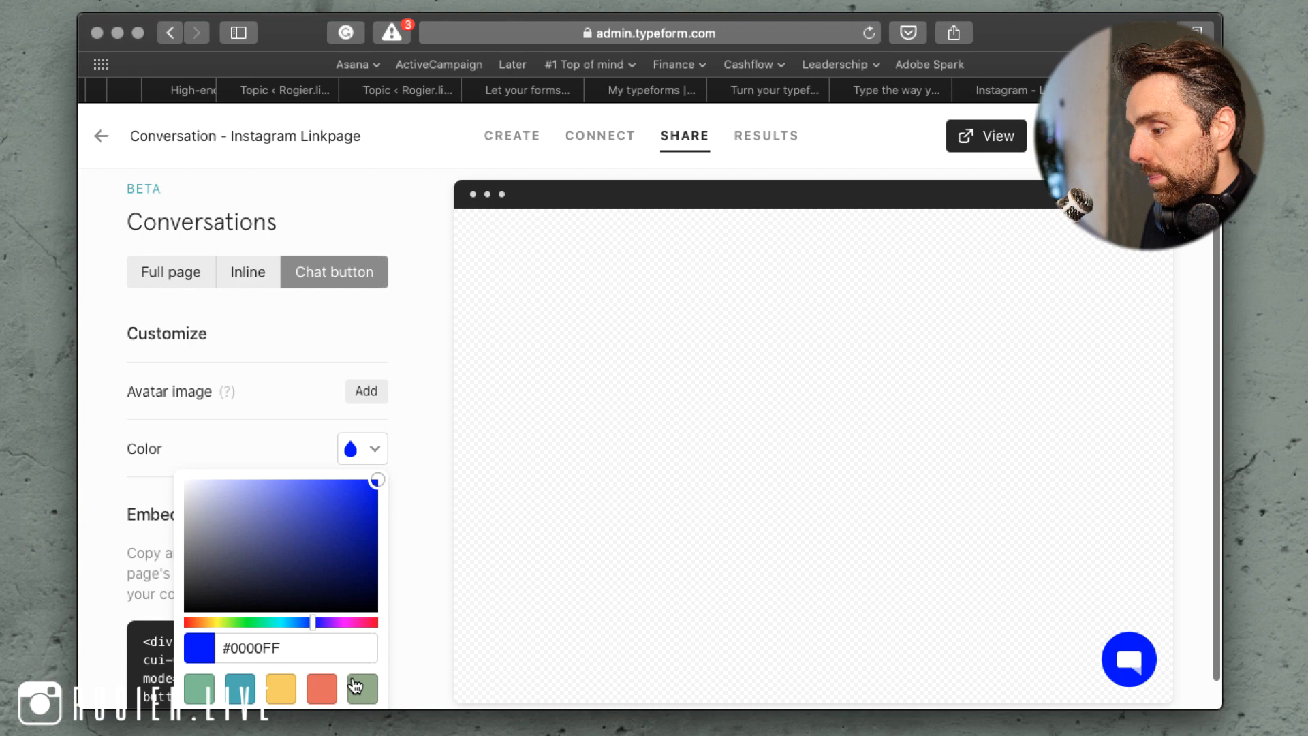
left_click(361, 688)
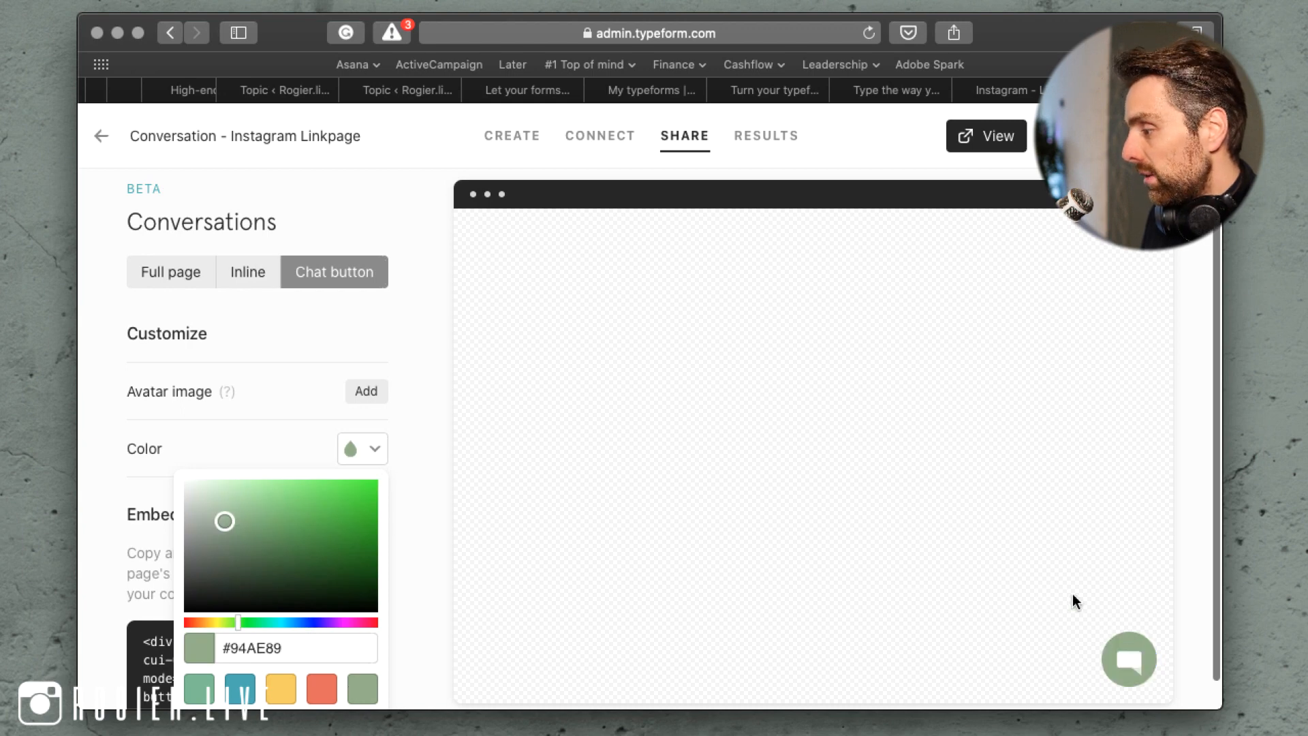
left_click(1128, 660)
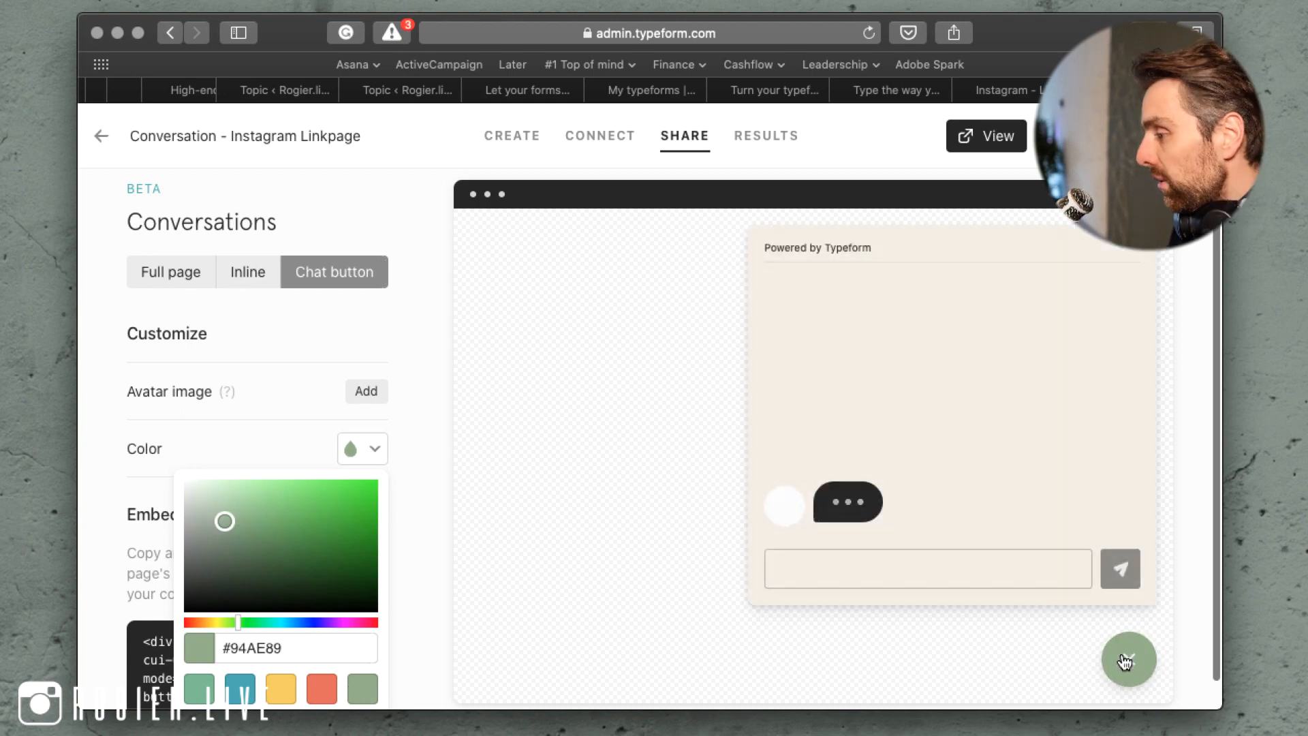
Answer the chat button preview with 'Show me your dance moves'.
left_click(1128, 659)
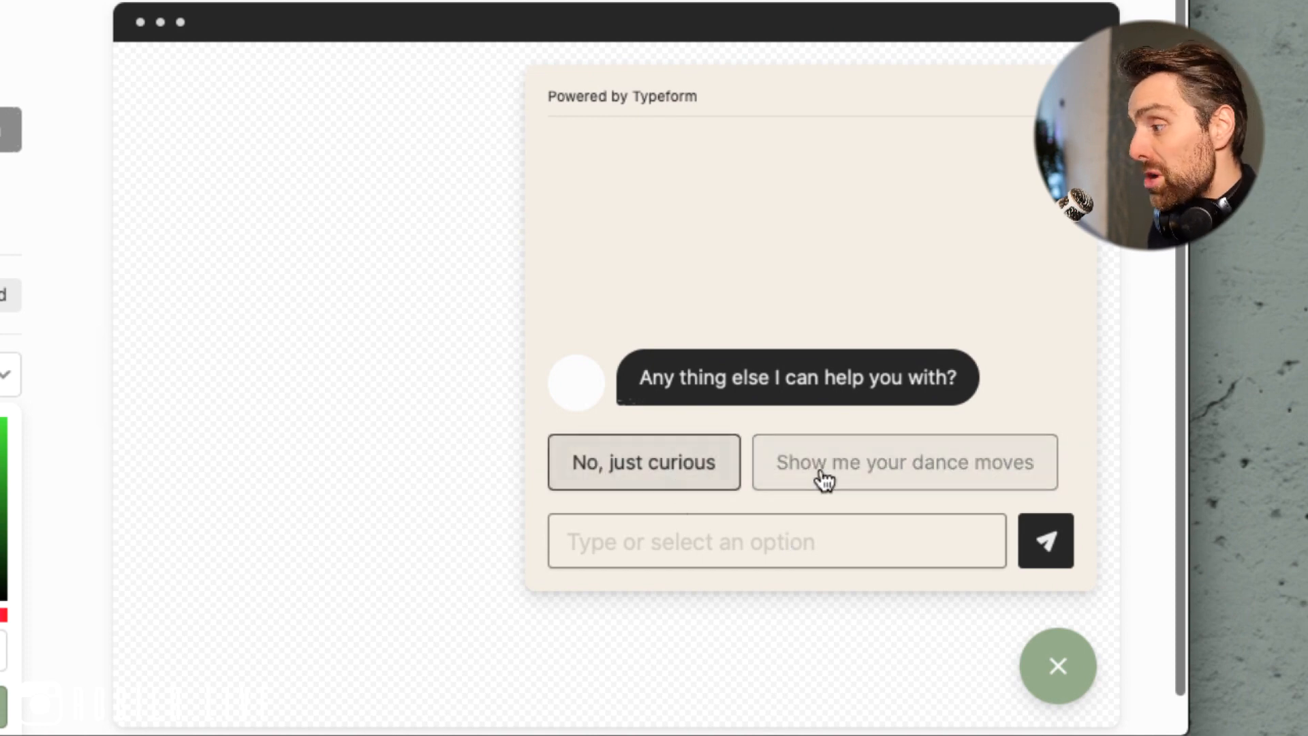
left_click(902, 462)
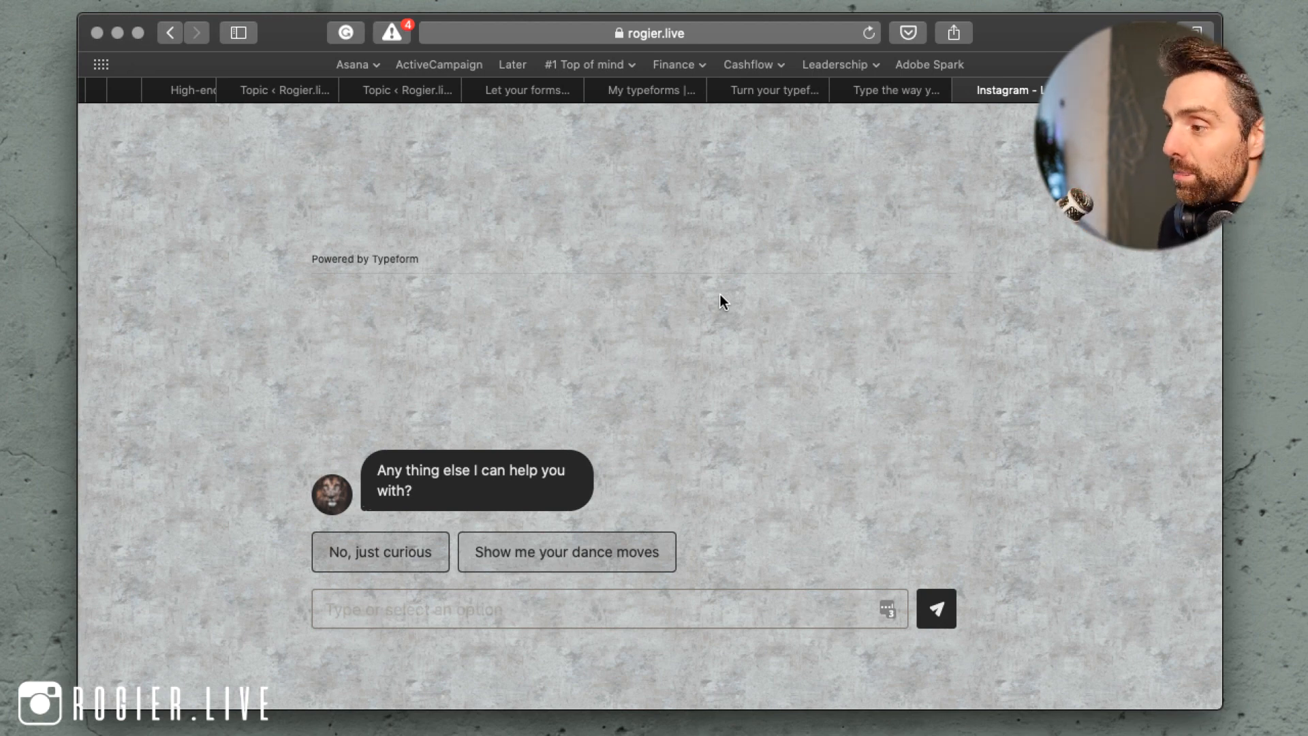
mouse_move(576, 318)
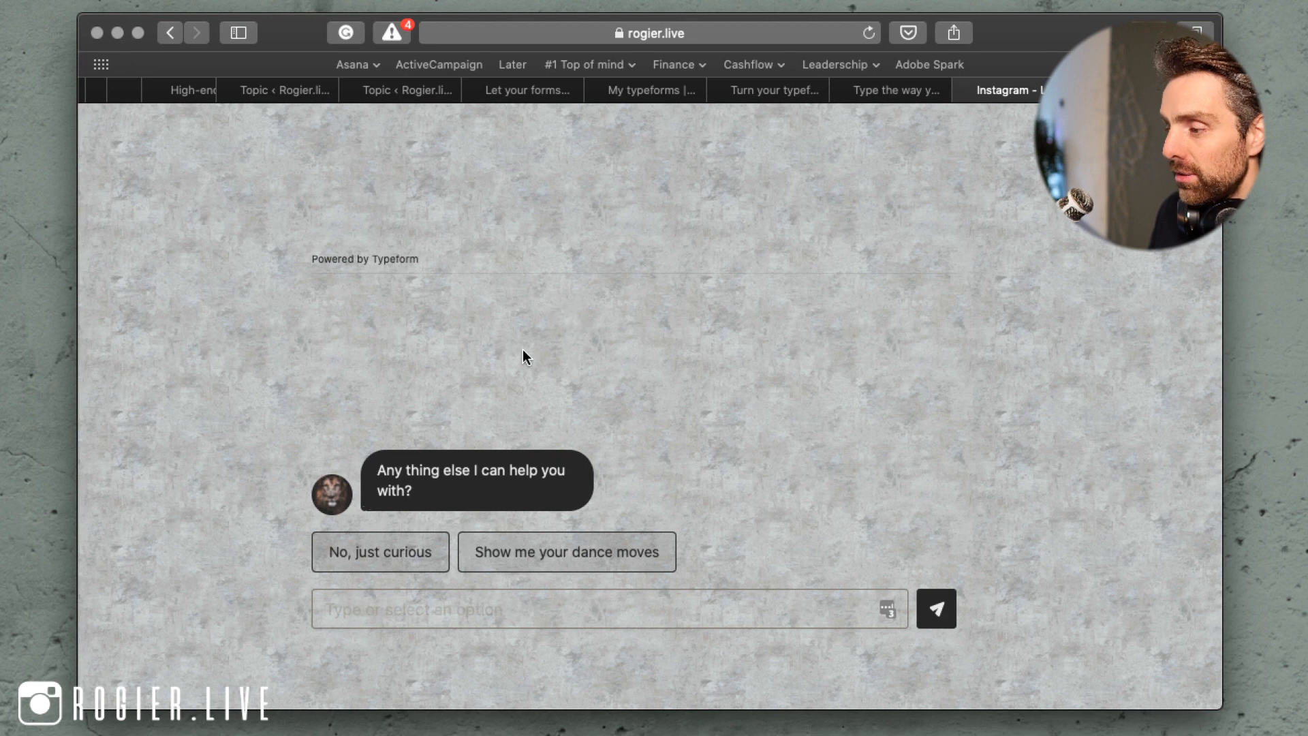
Reply 'No, just curious' in the conversation embedded on rogier.live.
left_click(380, 552)
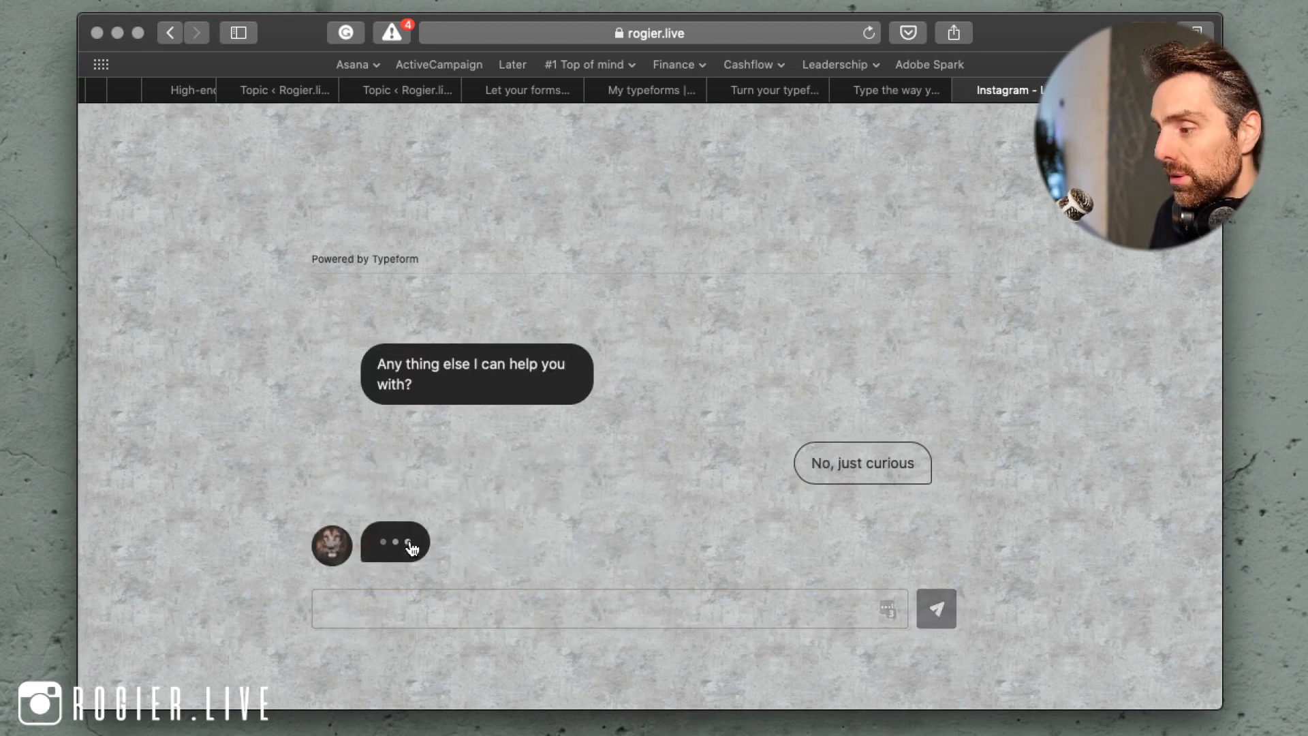